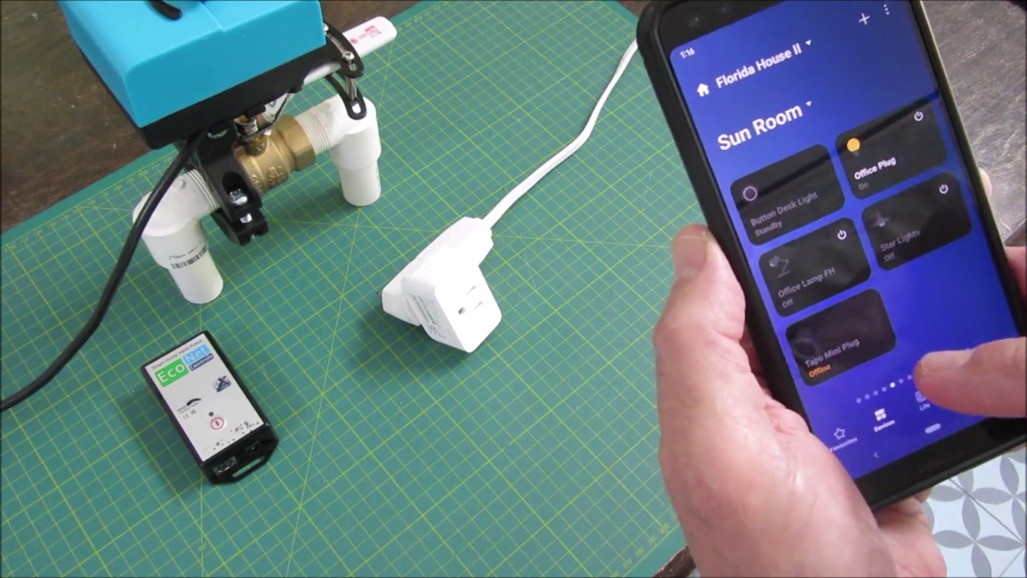
left_click(842, 349)
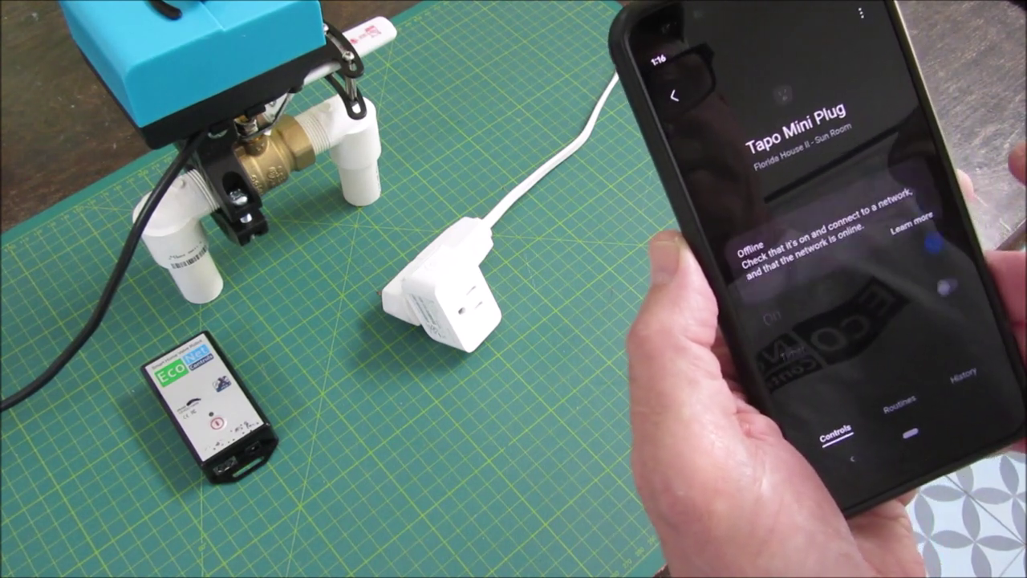